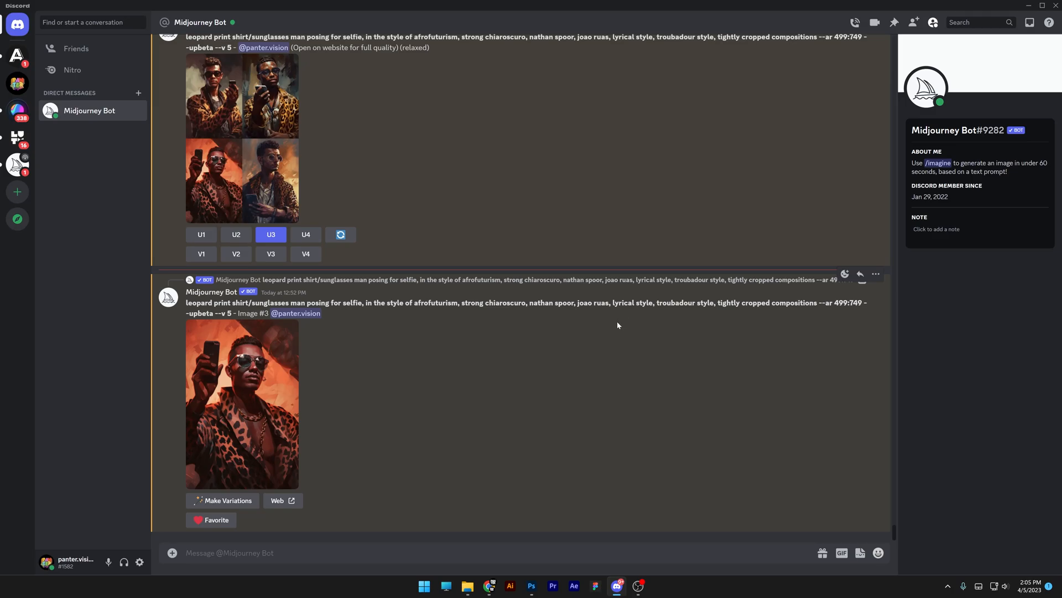
Step: Run Midjourney's /describe command on the pink horned ball image
type("/")
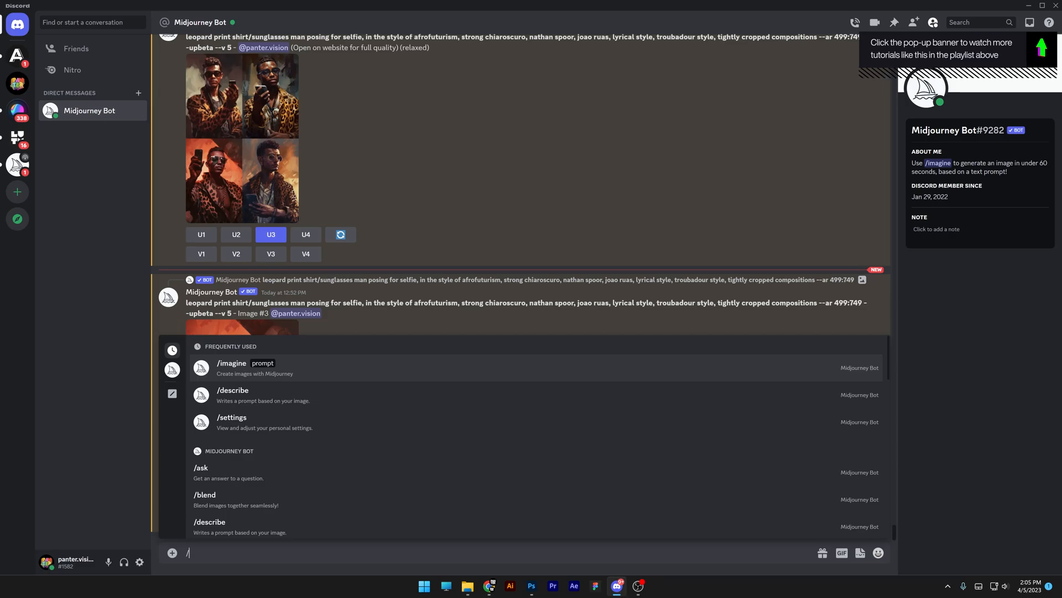
type("describe")
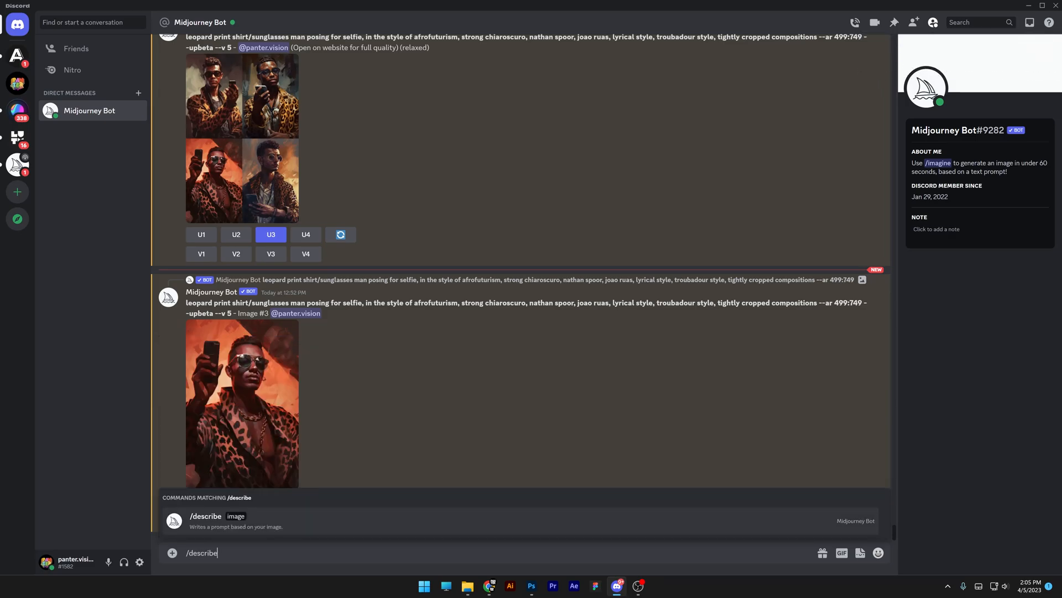
left_click(206, 516)
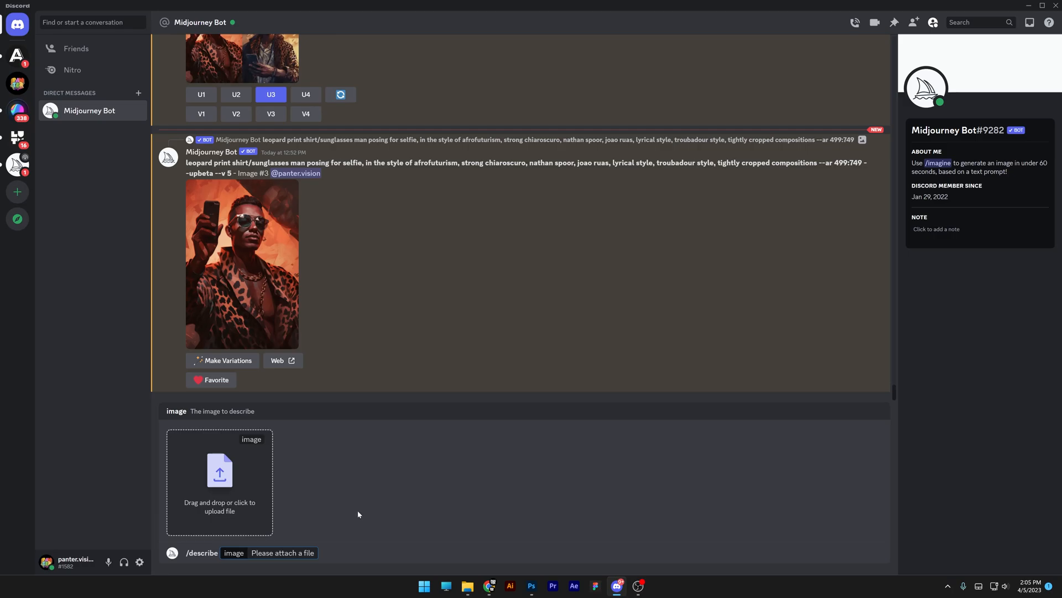
mouse_move(188, 475)
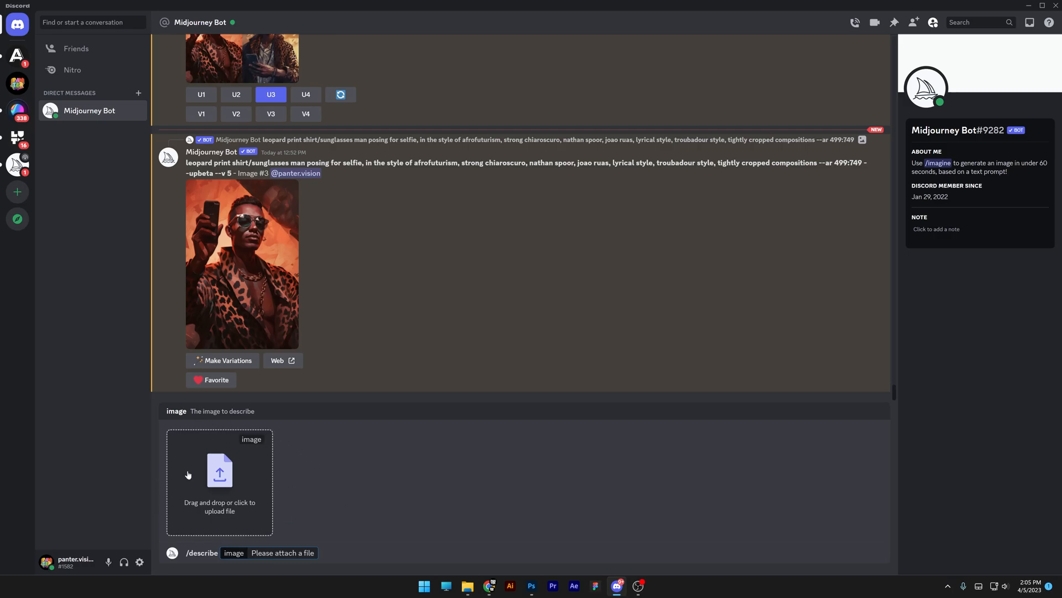
mouse_move(257, 472)
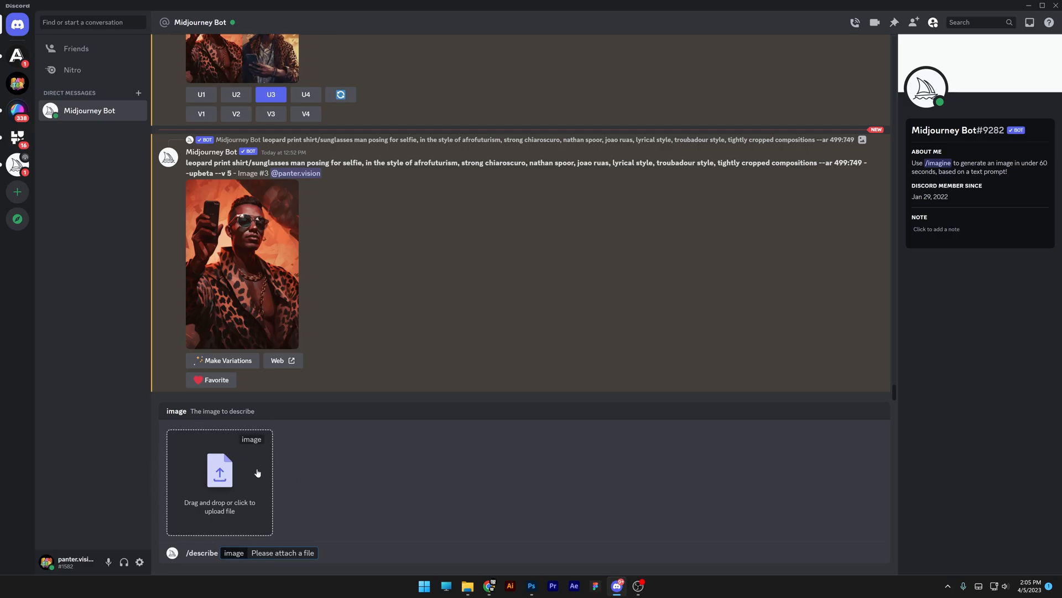
mouse_move(309, 511)
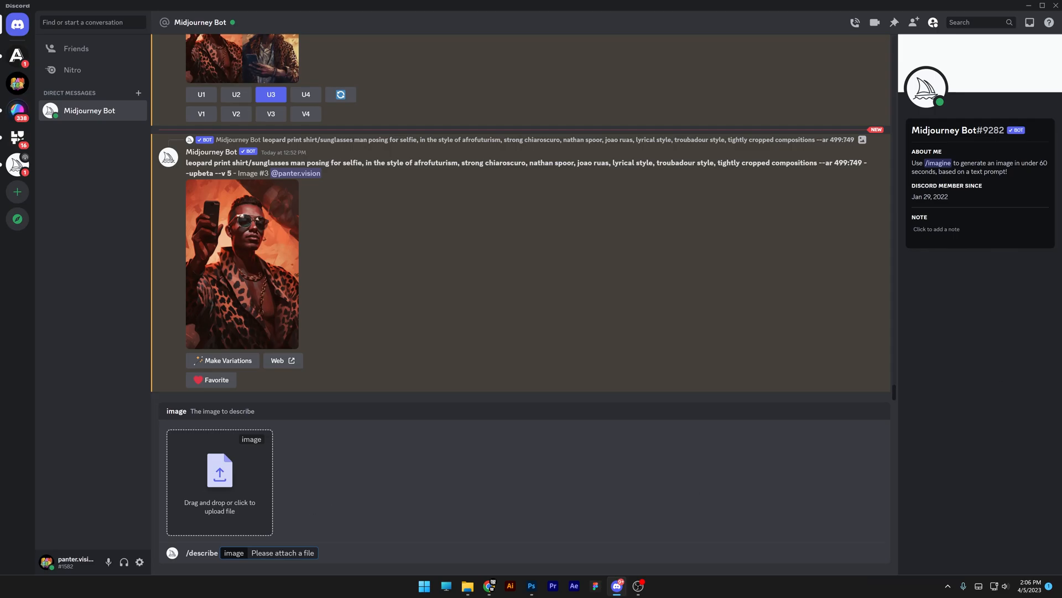
left_click(219, 470)
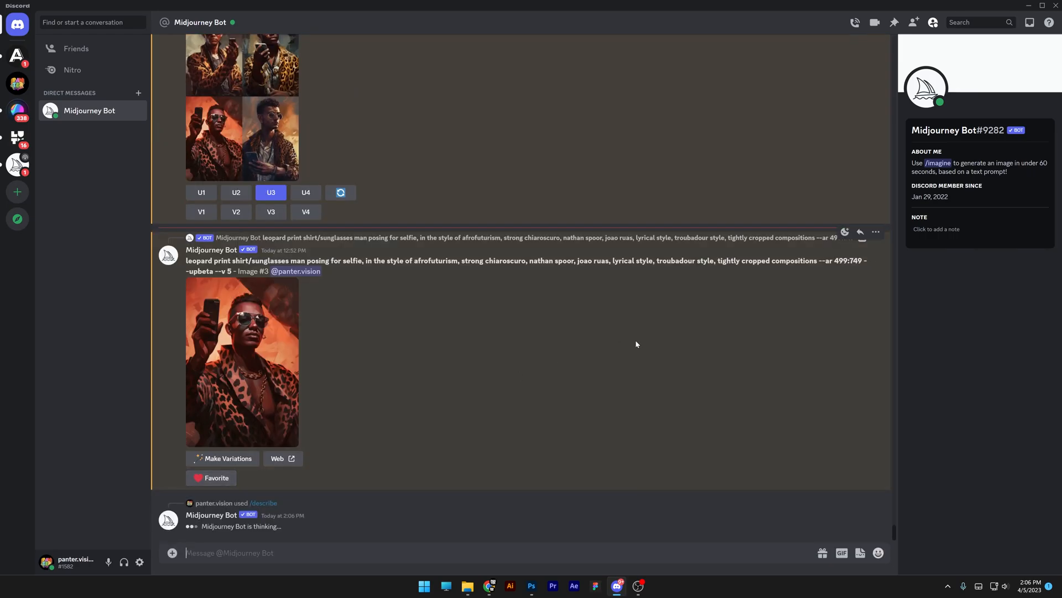
Step: Scroll down to the bot's four numbered prompts for the pink horned ball
scroll("down", 3)
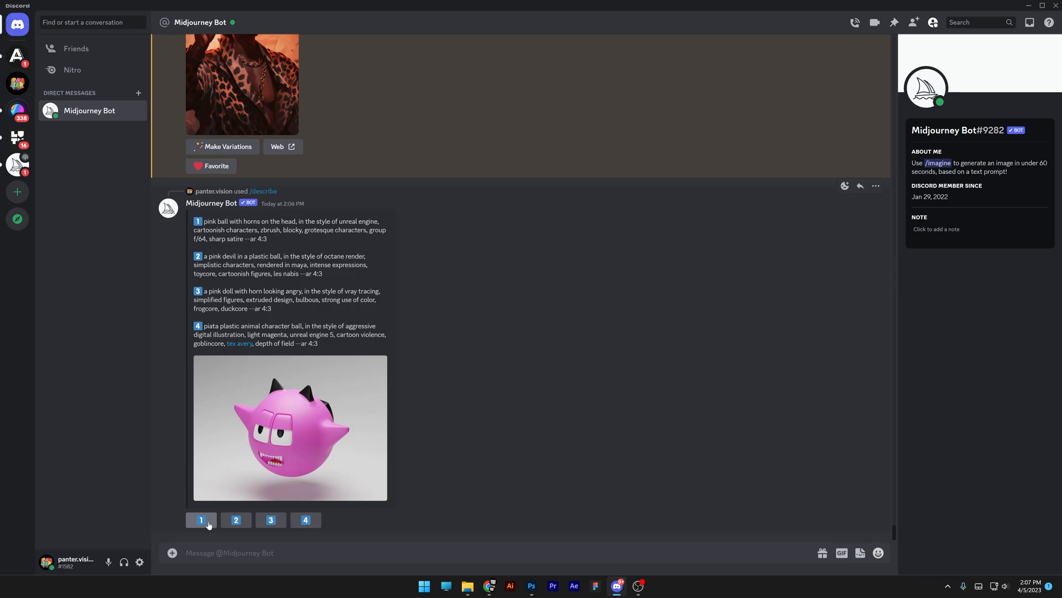
Step: Submit the suggested prompts through Imagine This! to generate image grids
left_click(200, 520)
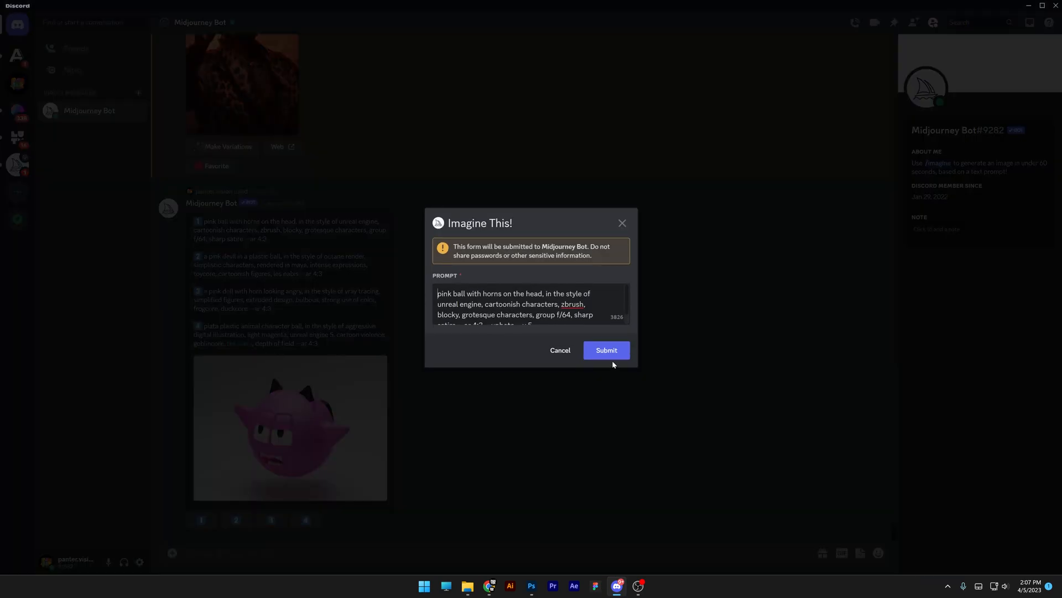
left_click(606, 350)
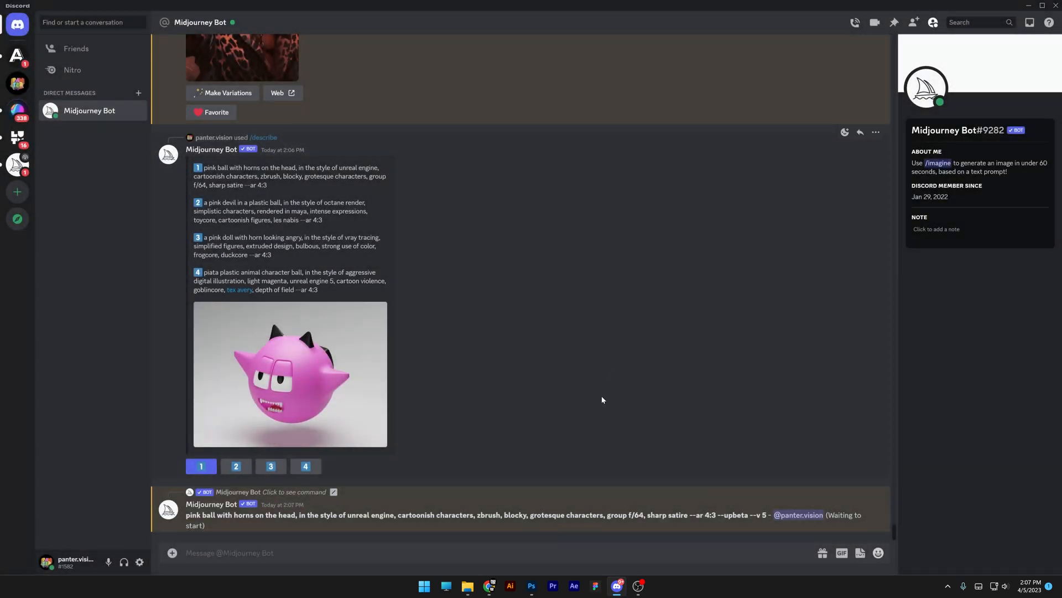
mouse_move(342, 436)
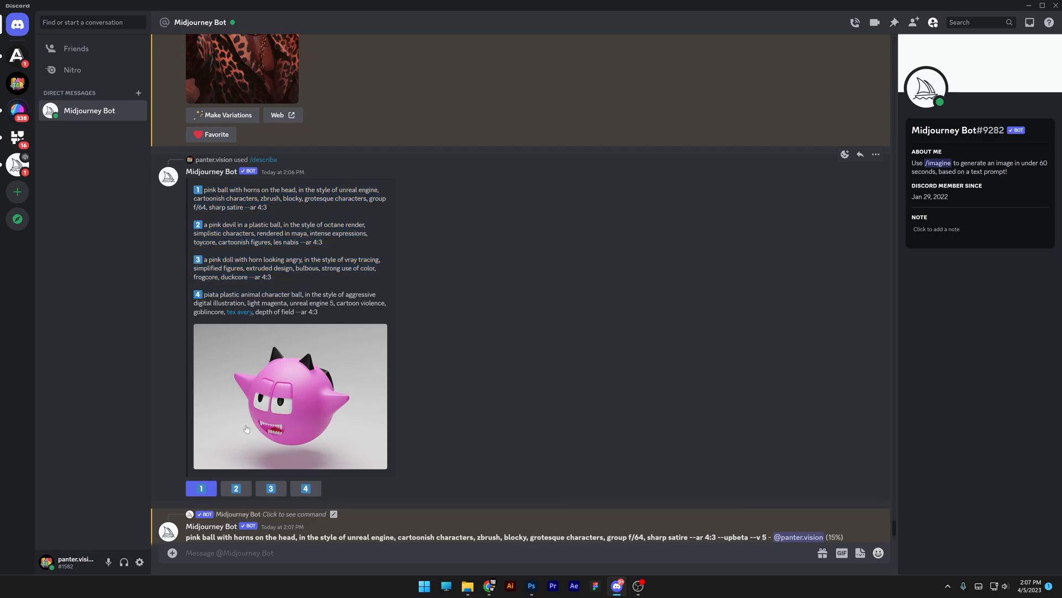
left_click(235, 488)
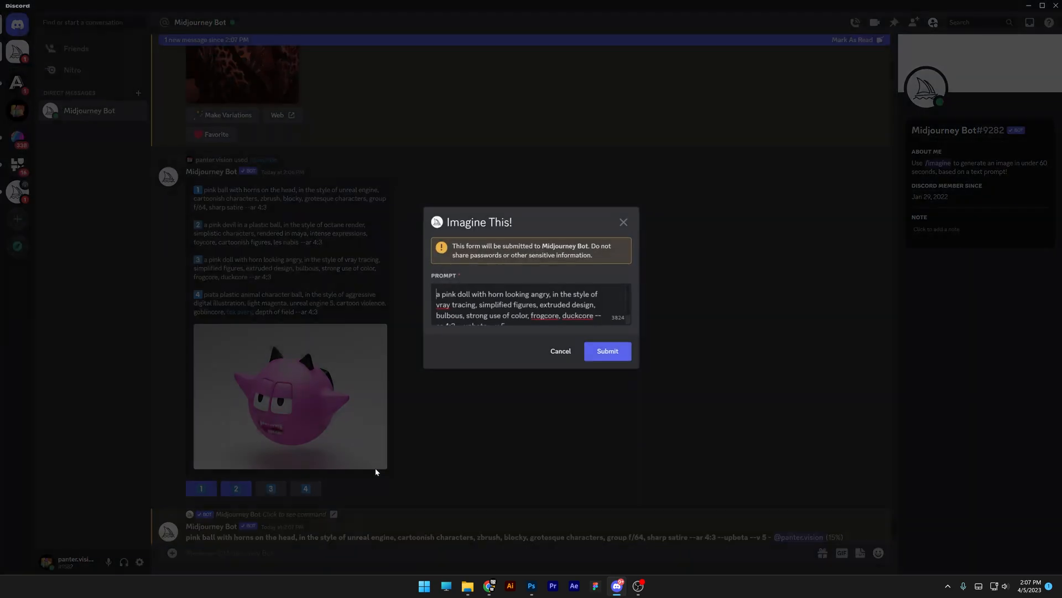
left_click(606, 351)
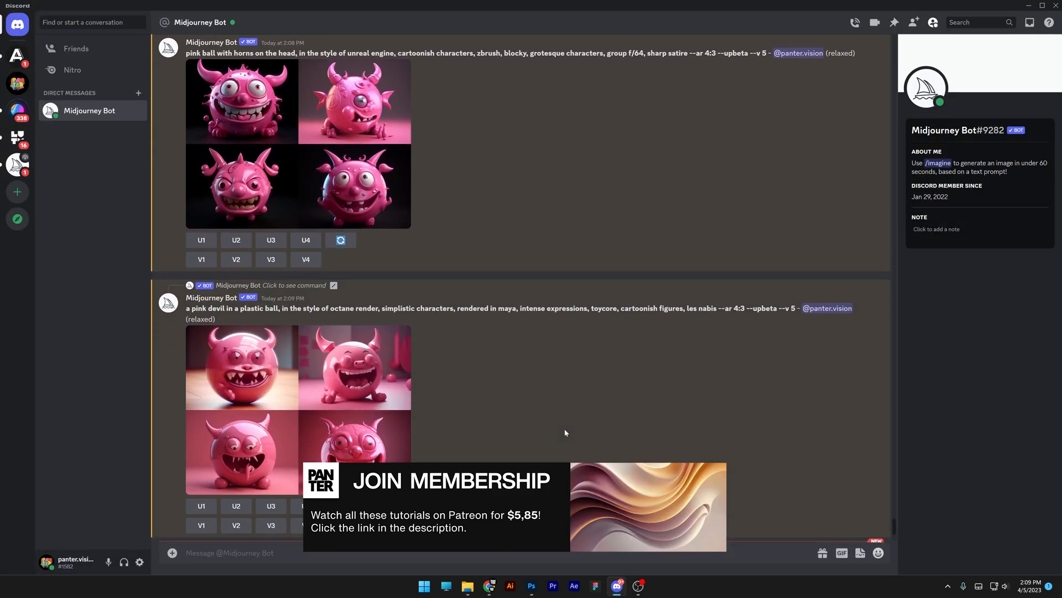
Step: Review the finished grids, then start typing /describe again
scroll("up", 3)
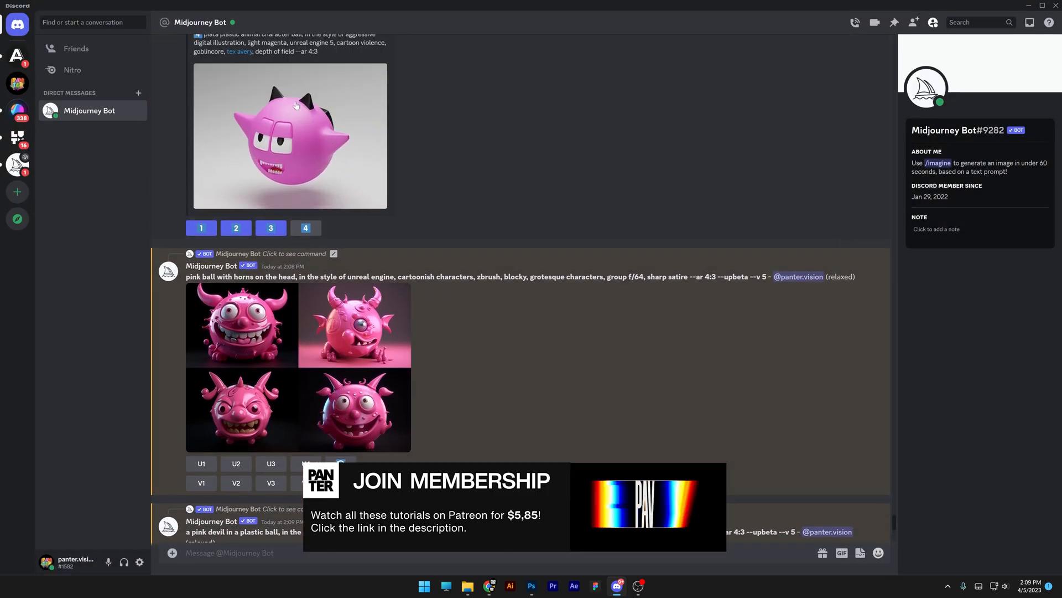
scroll("down", 3)
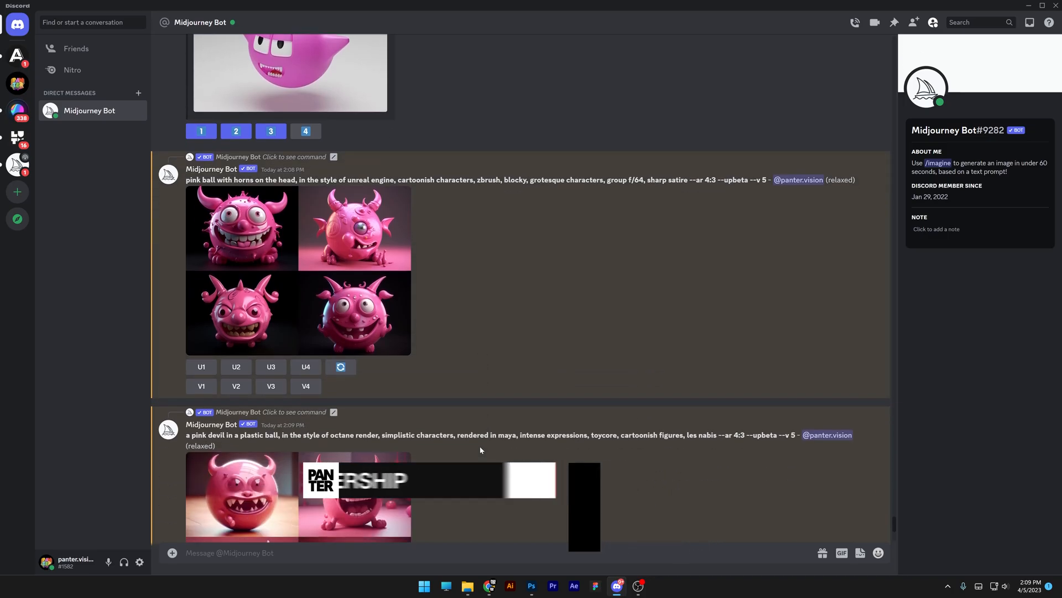
scroll("down", 3)
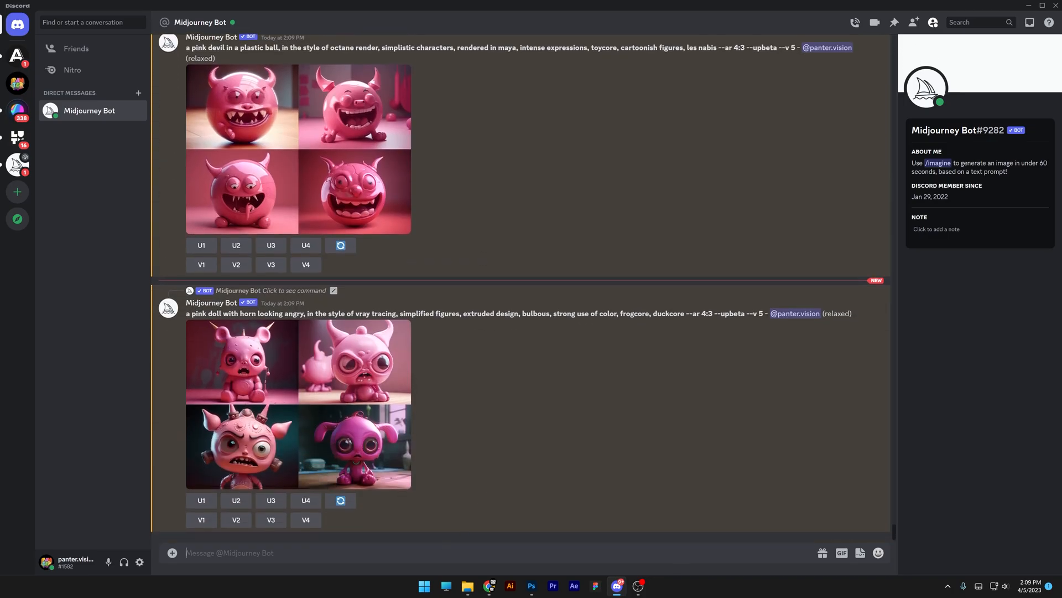
type("/describe")
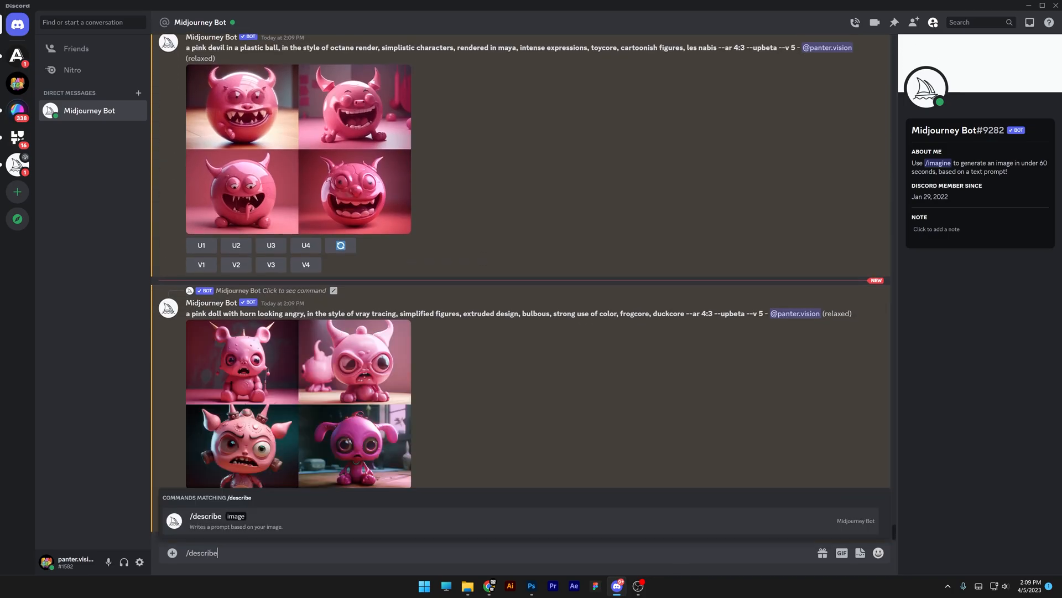
Step: Describe the green-suited figure image, generate a grid from prompt 1, and enlarge it
left_click(206, 515)
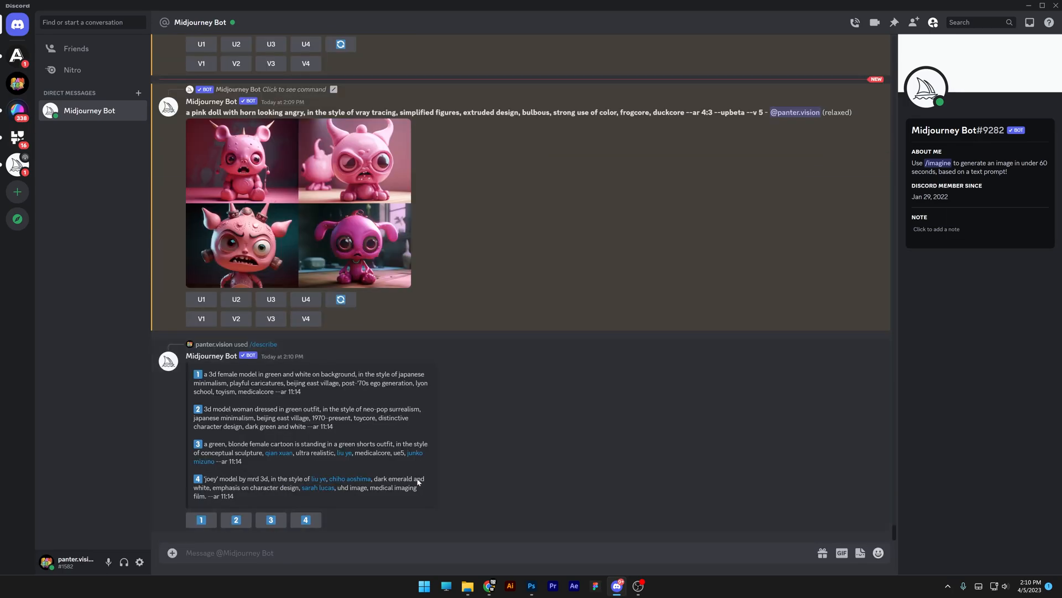
left_click(200, 519)
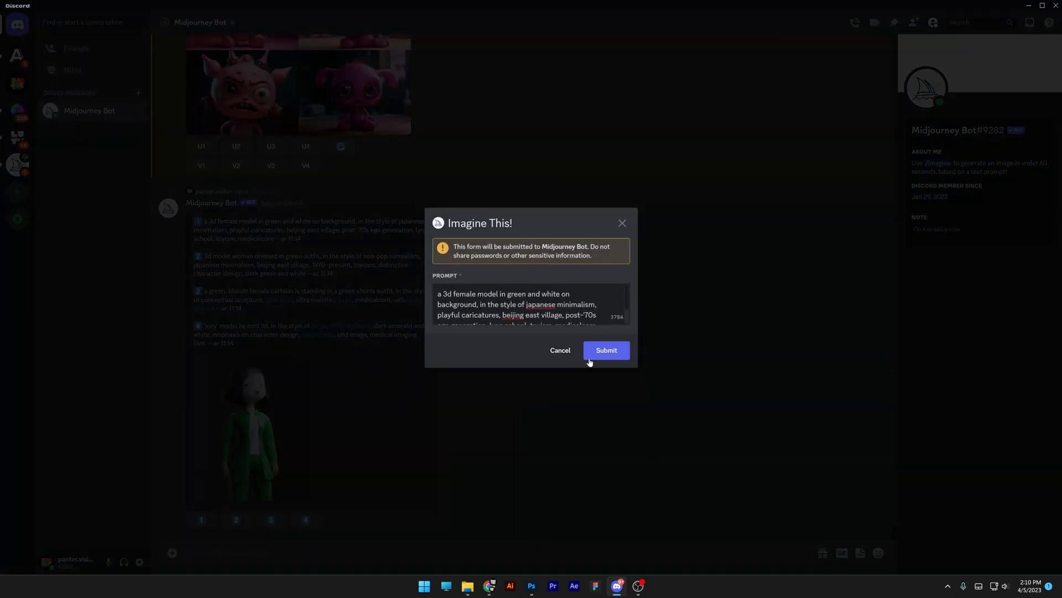
left_click(606, 350)
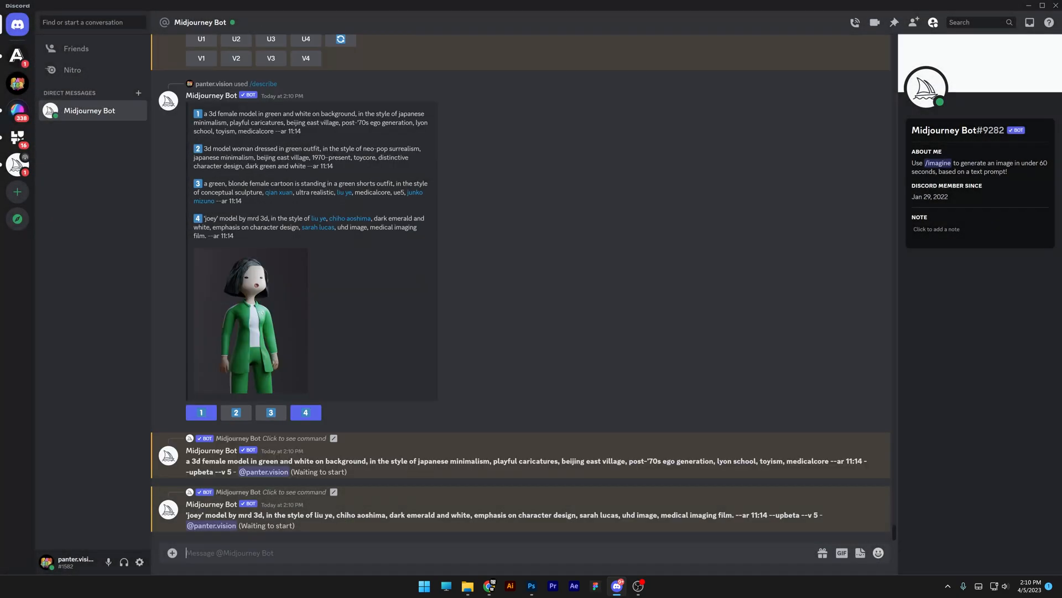
scroll("down", 3)
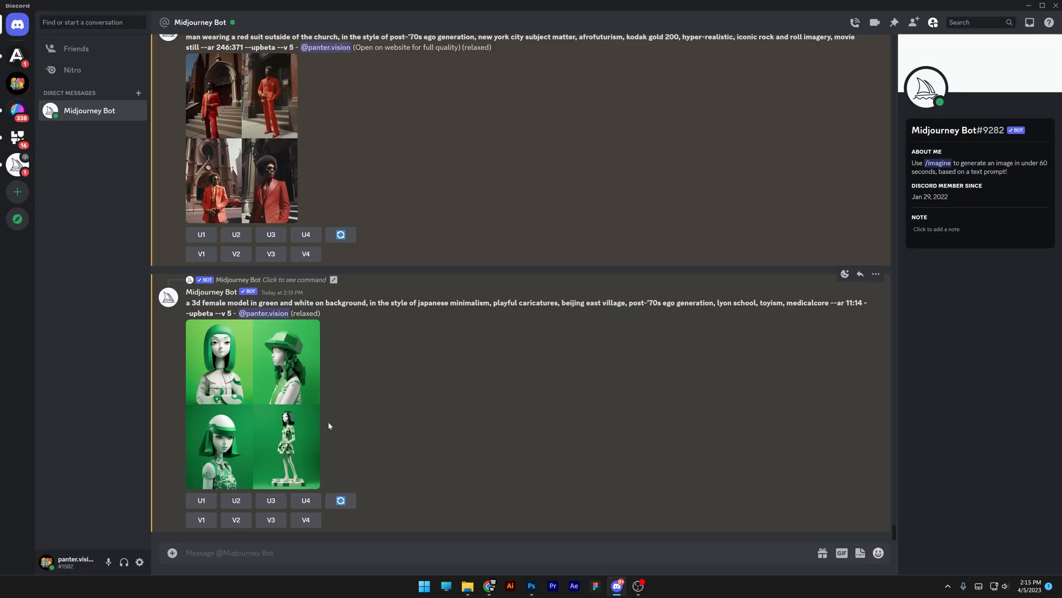
left_click(253, 404)
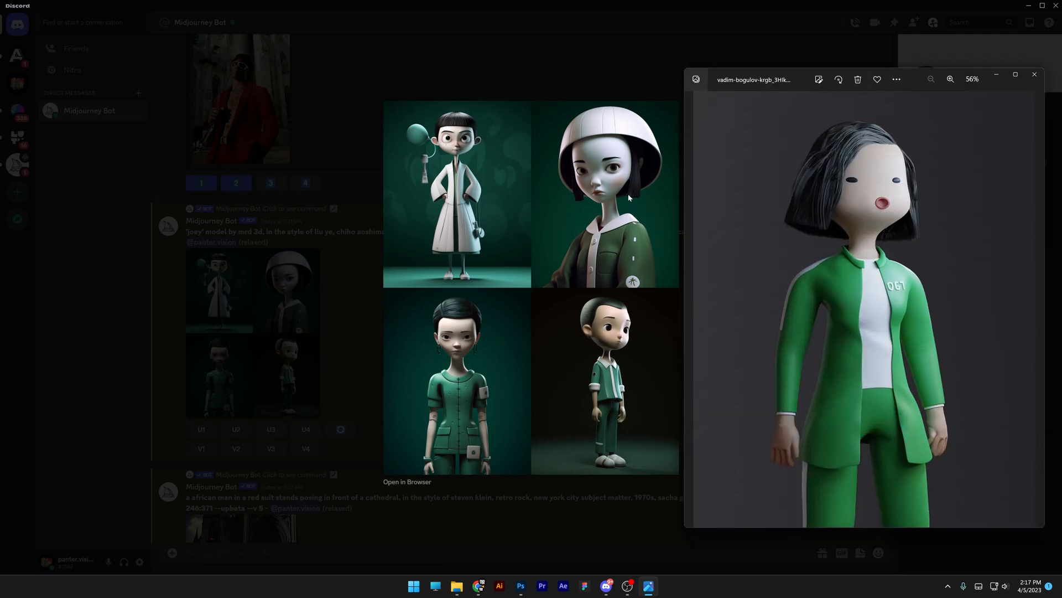
mouse_move(436, 301)
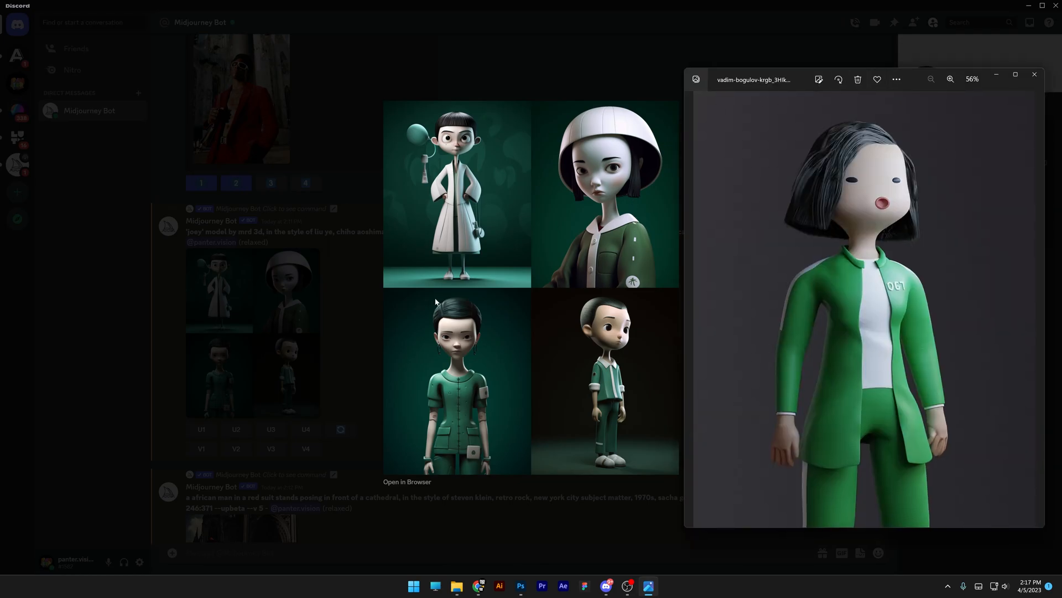
Step: Dismiss the enlarged green figure grid and open the red-suit cathedral grid
left_click(1034, 74)
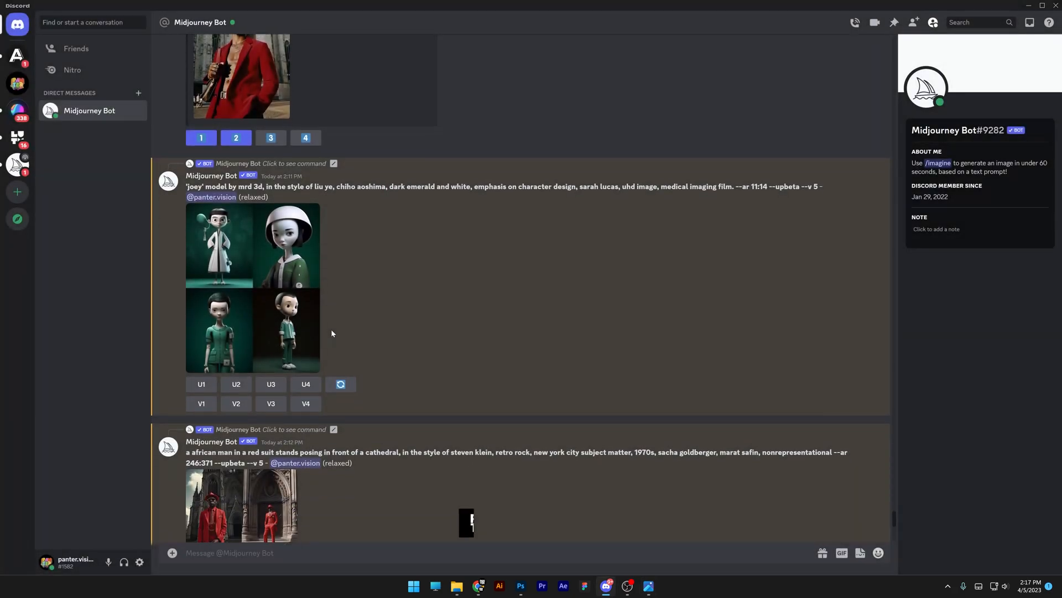
scroll("down", 3)
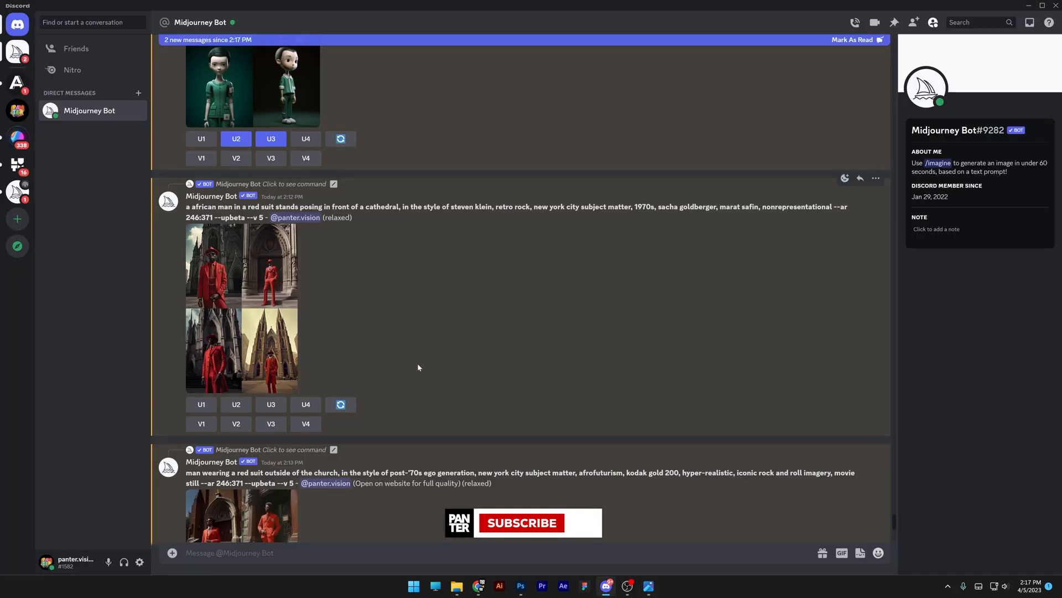
left_click(241, 308)
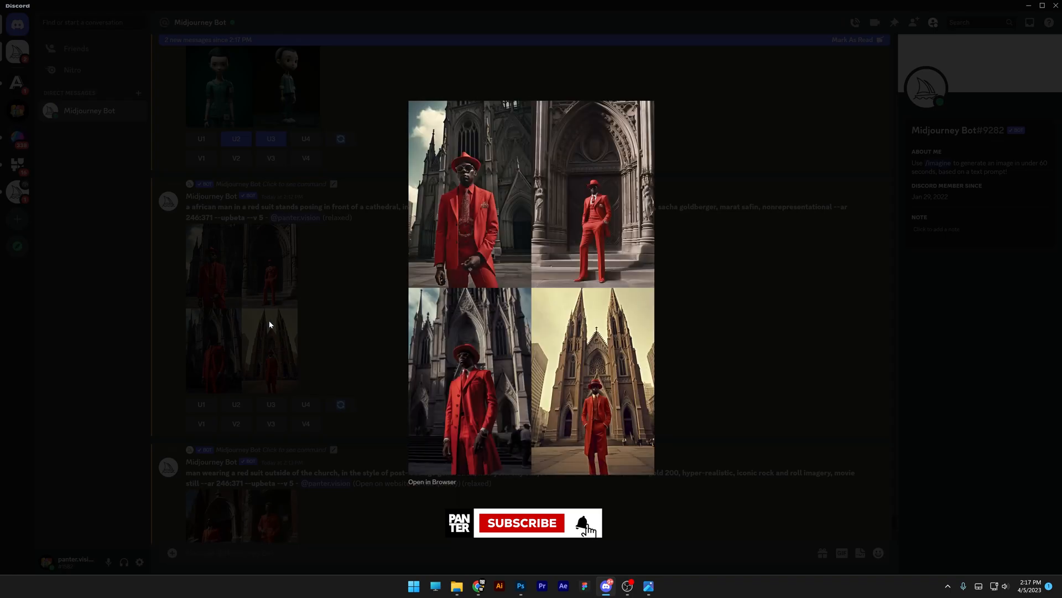